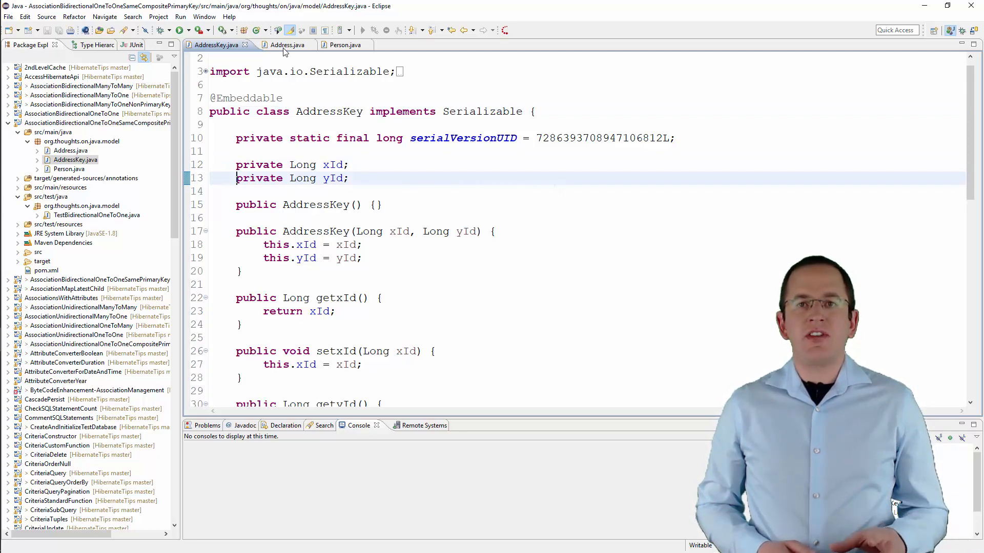
# View the Address entity source, then switch to the Person entity
pyautogui.click(285, 44)
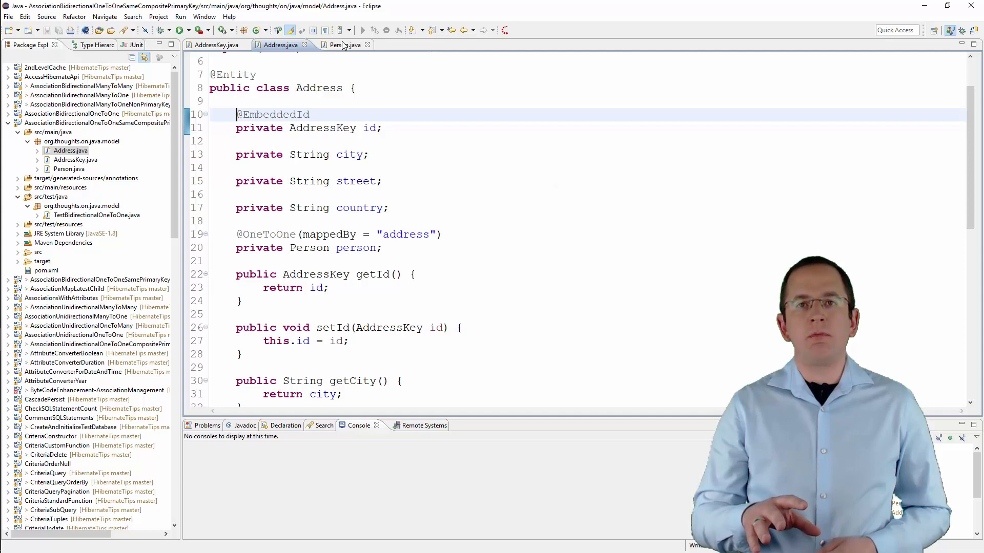
pyautogui.click(339, 45)
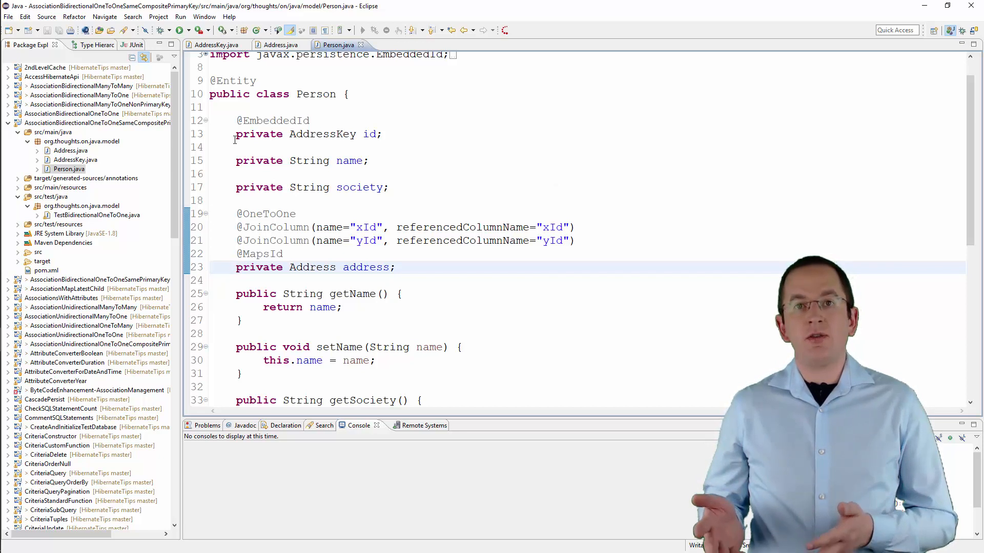
pyautogui.moveTo(235, 121); pyautogui.dragTo(414, 135)
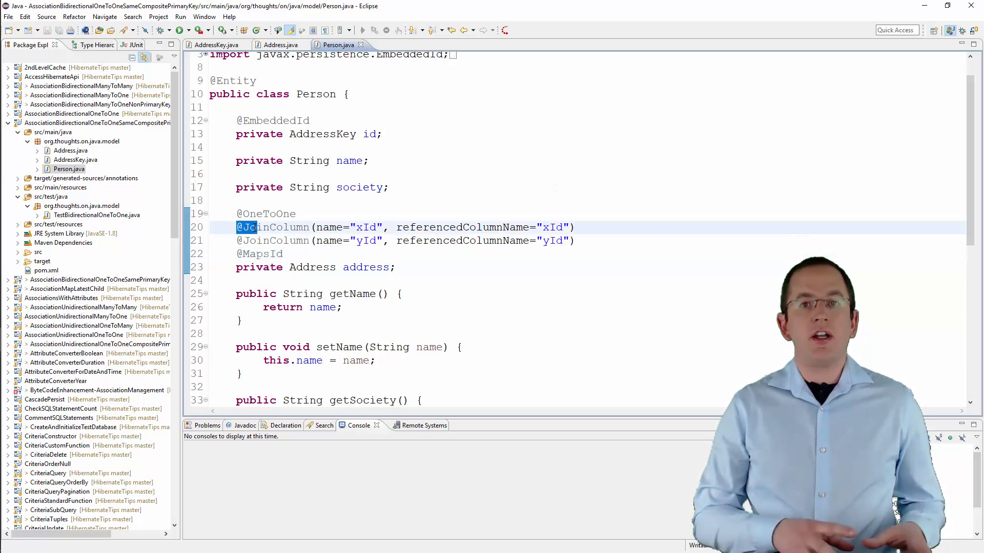
pyautogui.moveTo(237, 227); pyautogui.dragTo(574, 240)
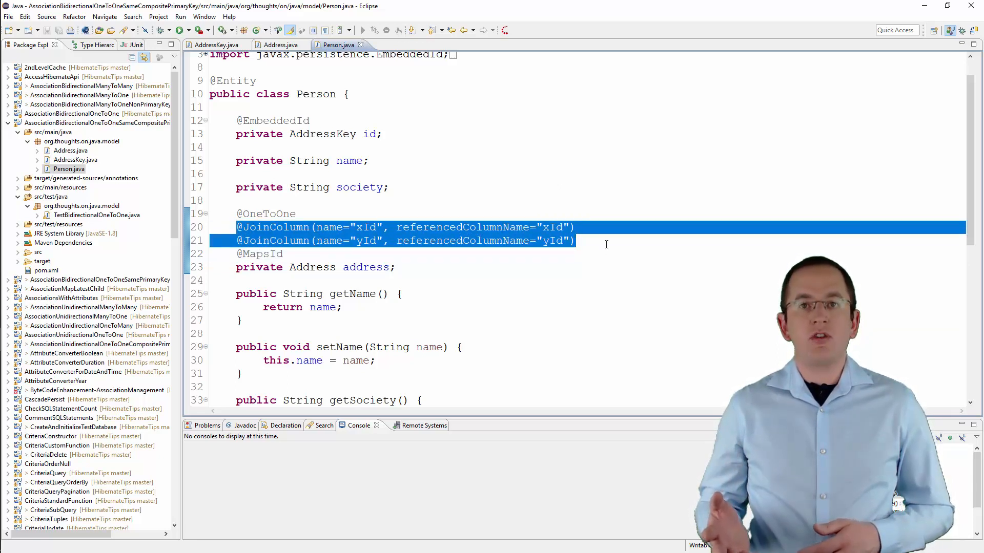